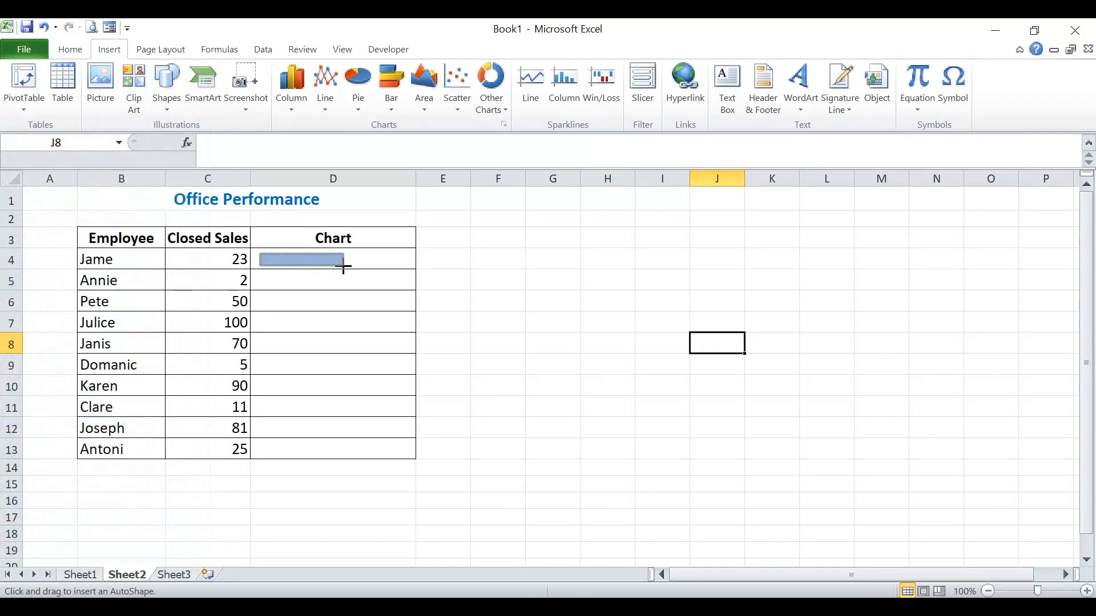
Draw blue rectangle bars in Jame's and Pete's Chart cells and reposition them.
{"action": "left_click_drag", "start_coordinate": [267, 250], "coordinate": [351, 267]}
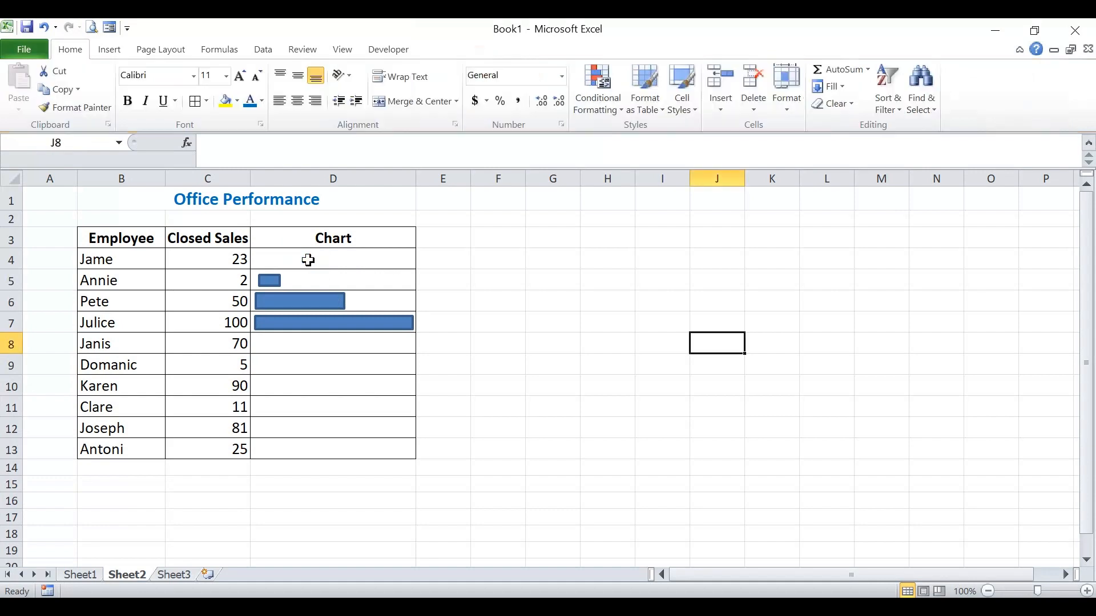
{"action": "left_click", "coordinate": [267, 281]}
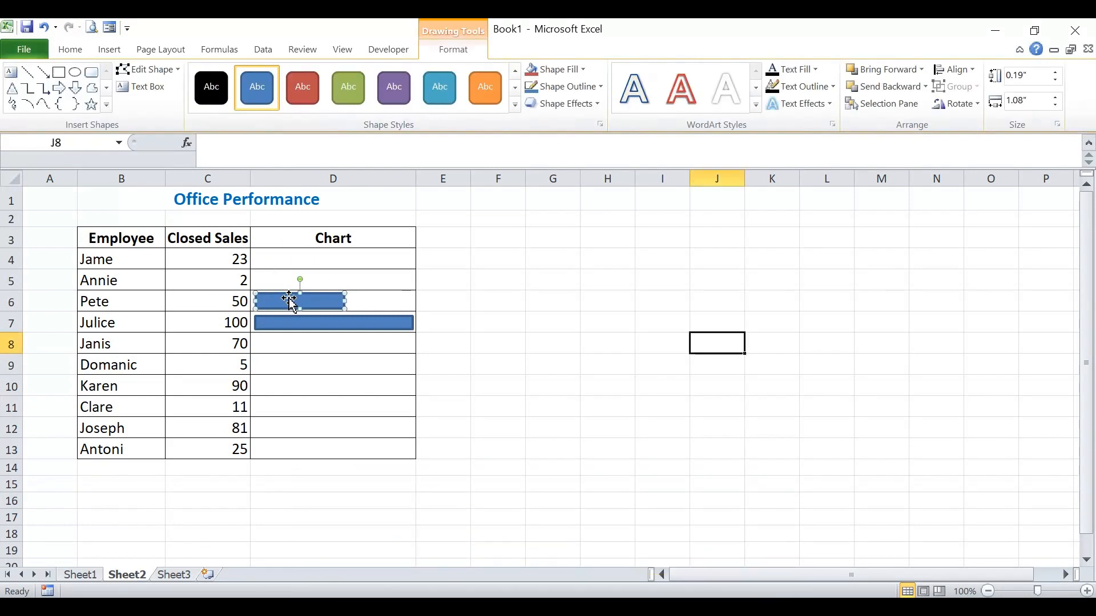
{"action": "left_click_drag", "start_coordinate": [291, 301], "coordinate": [312, 322]}
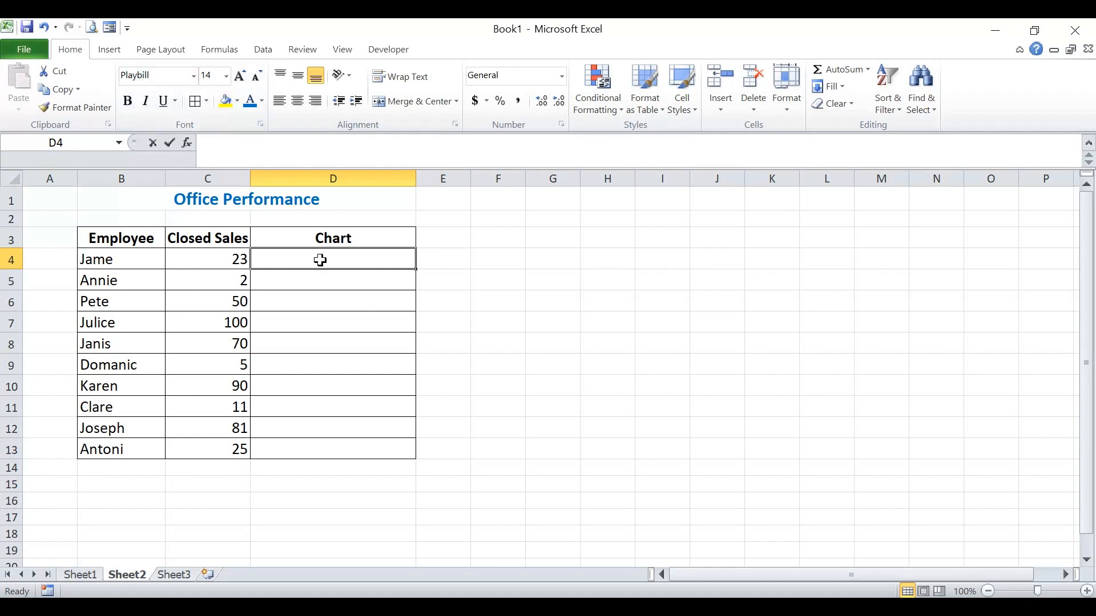
Enter =REPT("|",C4) in D4 so Jame's bar length follows his 23 closed sales.
{"action": "type", "text": "="}
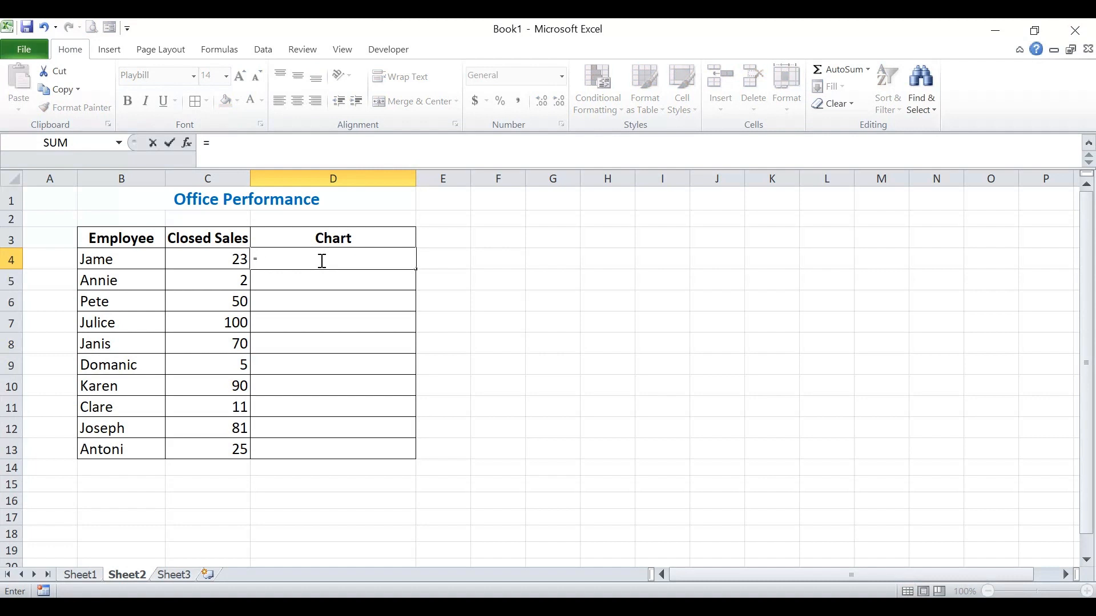
{"action": "type", "text": "rept(\"|"}
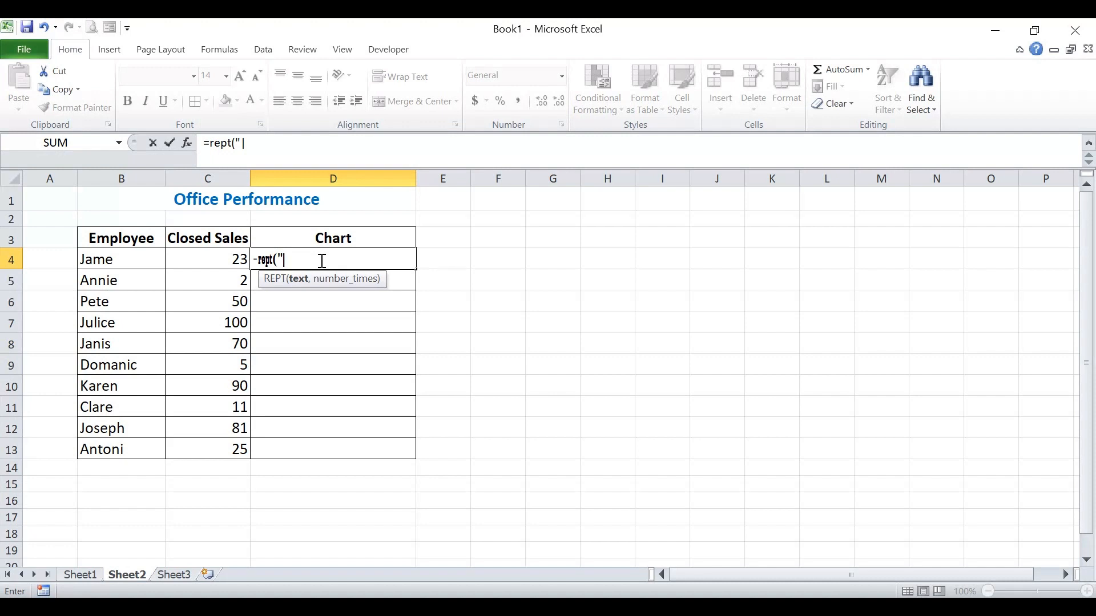
{"action": "type", "text": "\","}
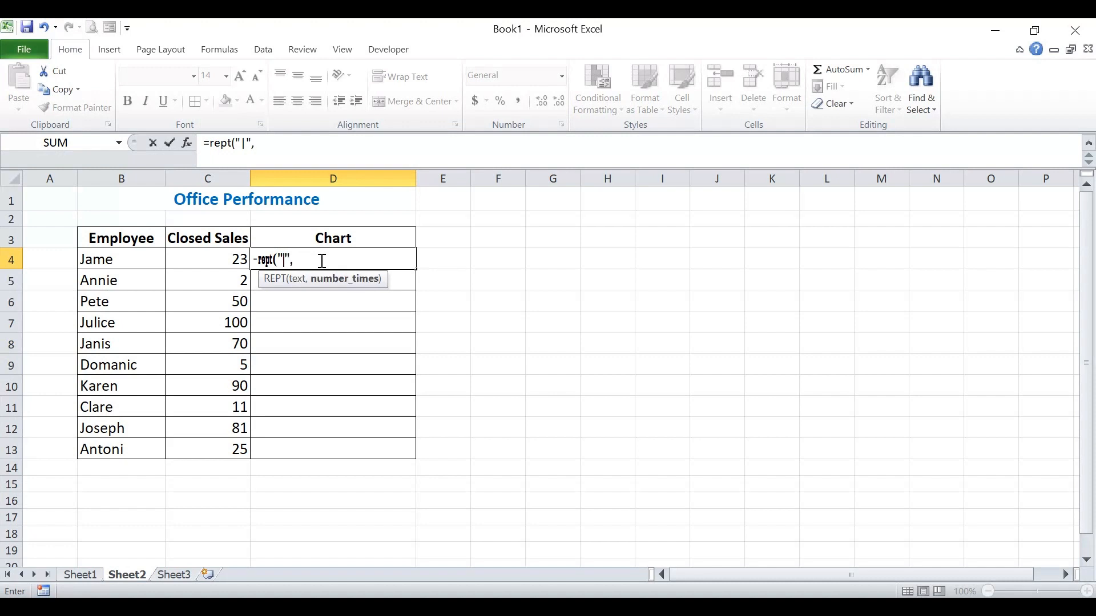
{"action": "left_click", "coordinate": [207, 259]}
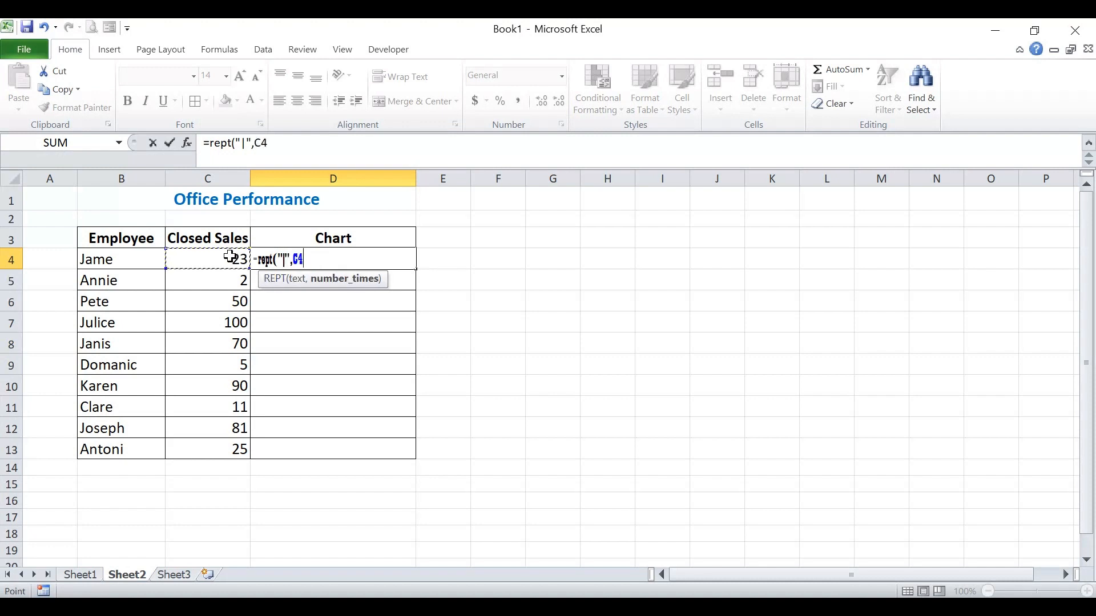
{"action": "type", "text": ")"}
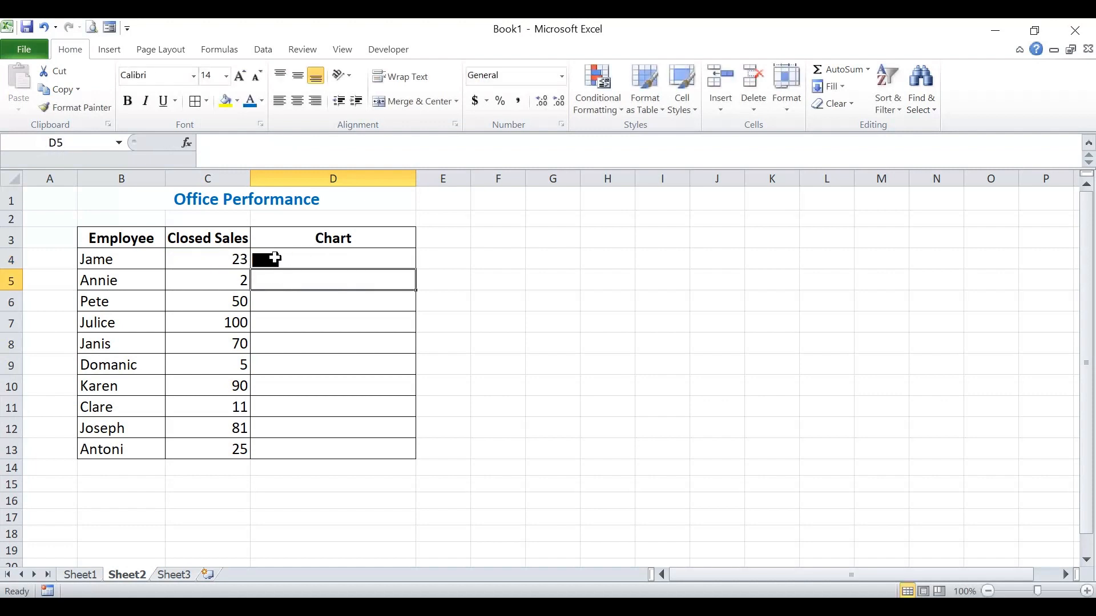
{"action": "left_click", "coordinate": [333, 259]}
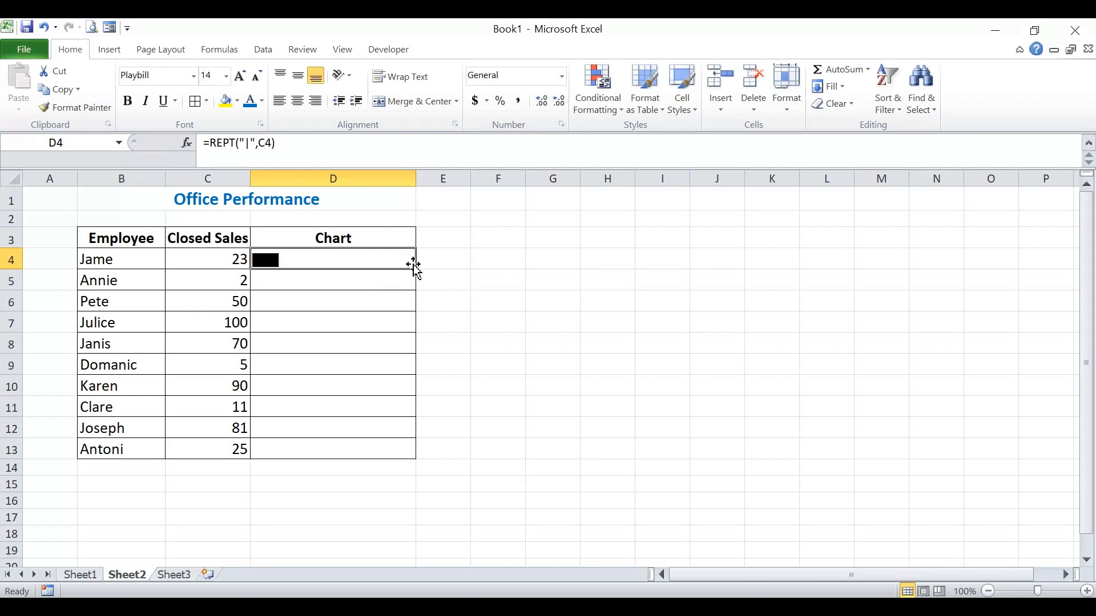
Fill the REPT bar formula down D4:D13 and colour all the bars orange.
{"action": "left_click_drag", "start_coordinate": [412, 267], "coordinate": [412, 451]}
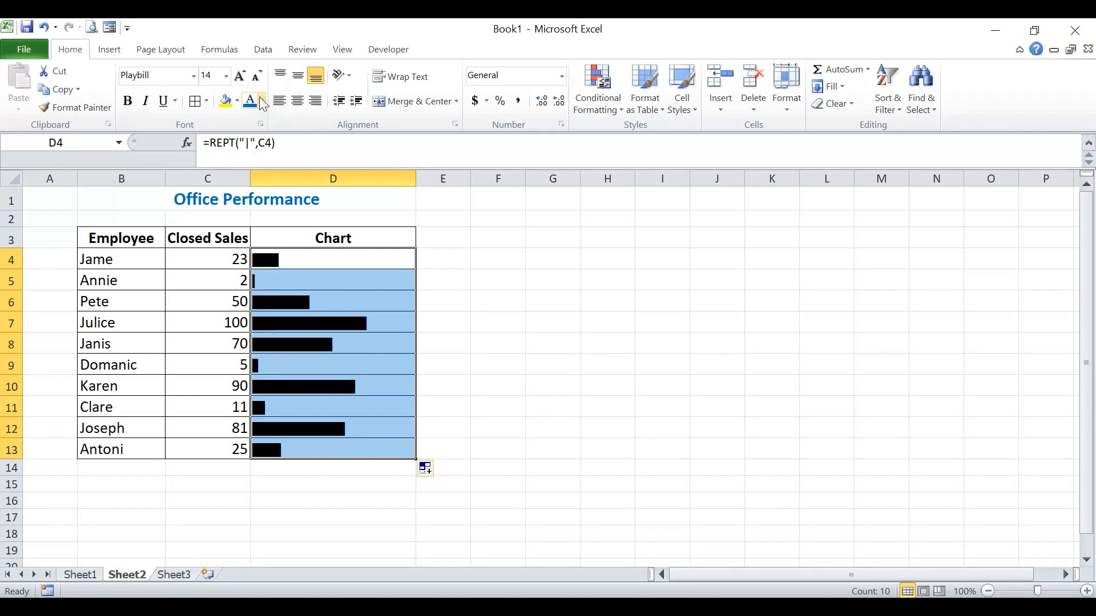
{"action": "left_click", "coordinate": [260, 101]}
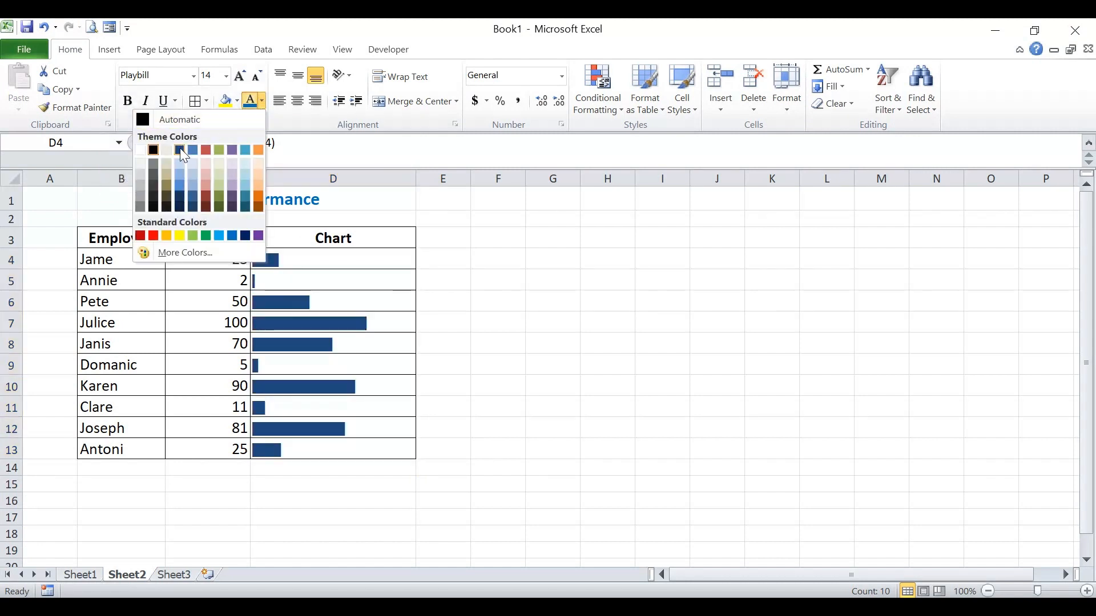
{"action": "left_click", "coordinate": [219, 151]}
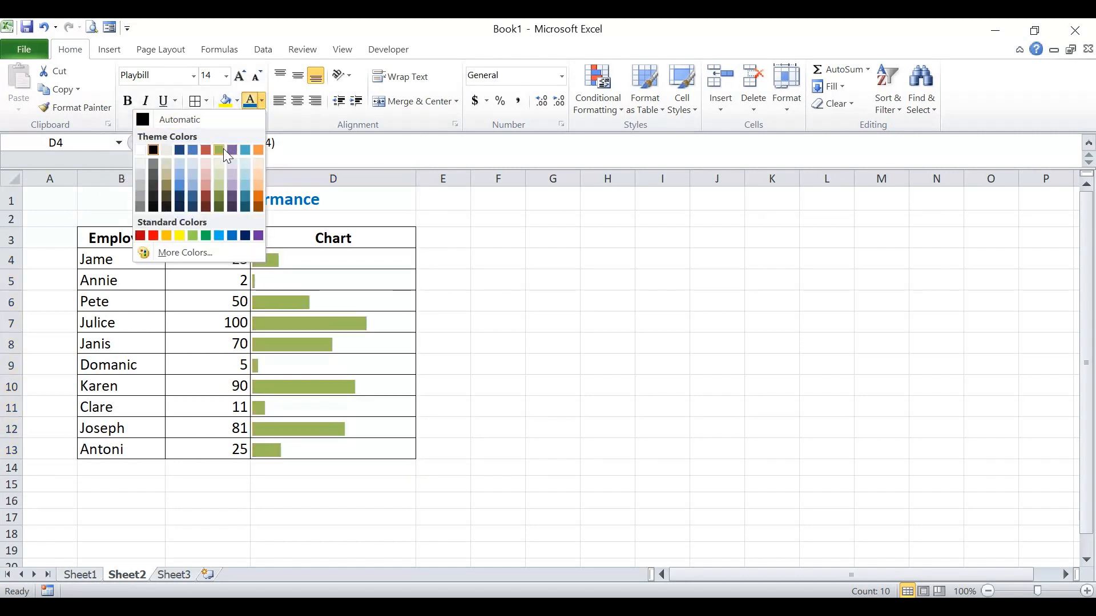
{"action": "left_click", "coordinate": [205, 235]}
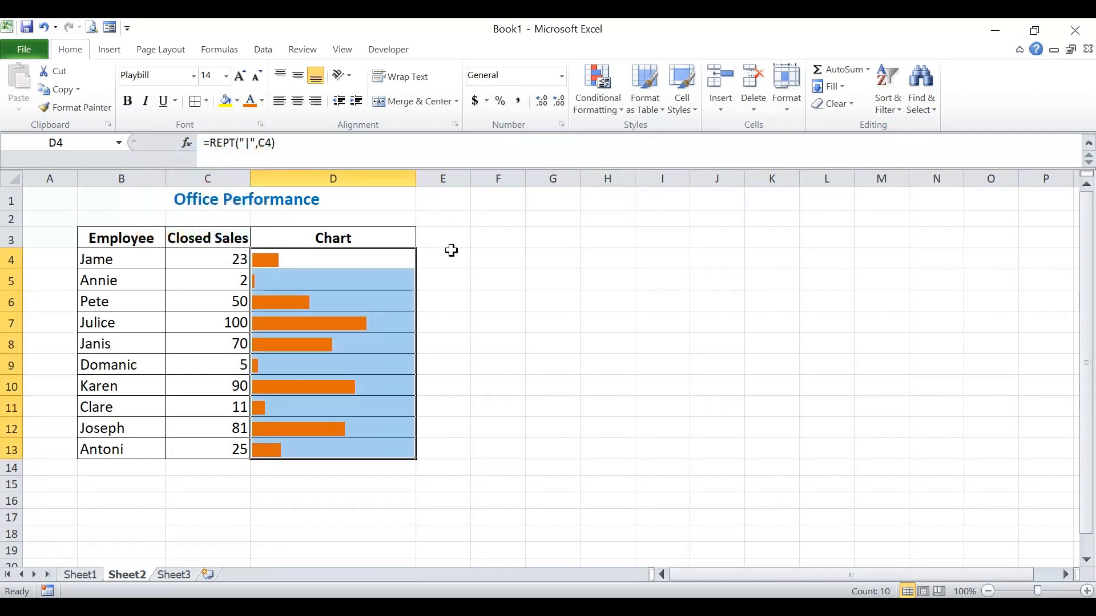
{"action": "left_click", "coordinate": [206, 259]}
{"action": "type", "text": "40"}
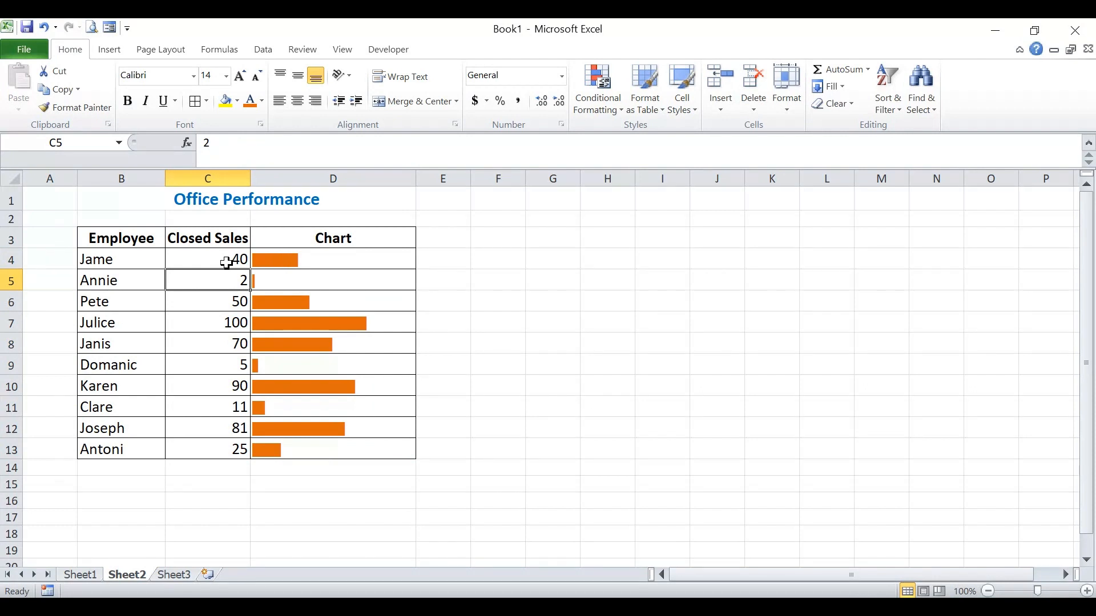
Retype Closed Sales values (94, 1, 33 and others) so the orange bars resize to match.
{"action": "type", "text": "94"}
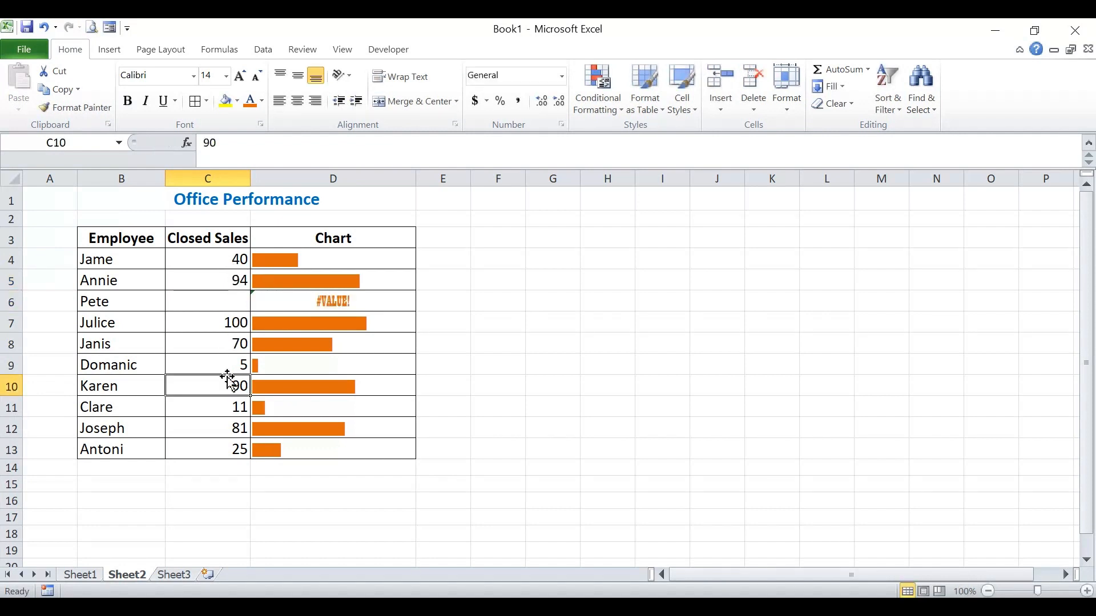
{"action": "type", "text": "2"}
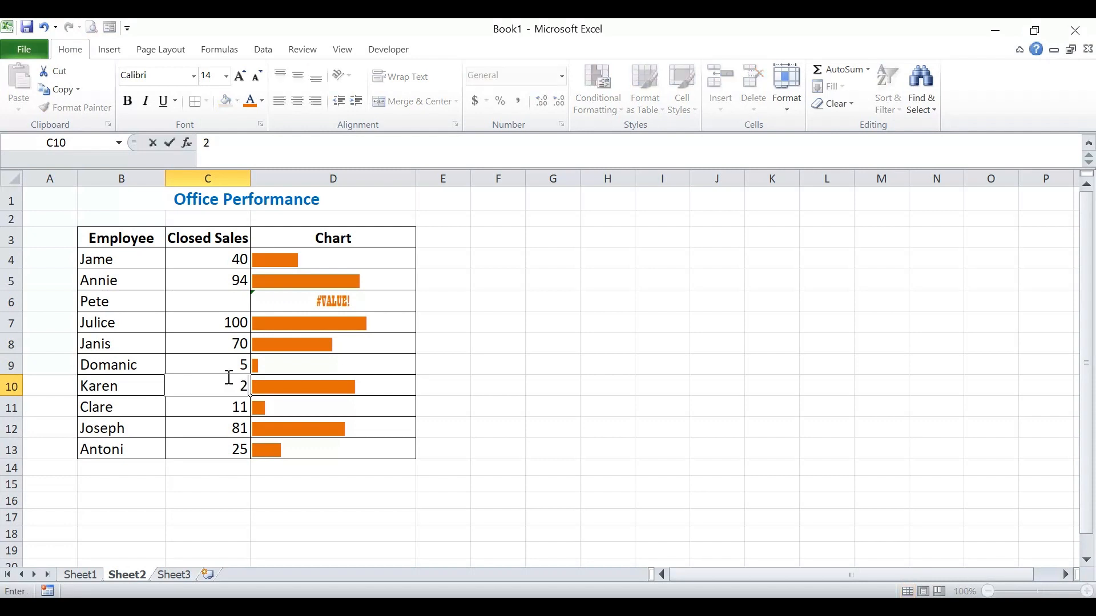
{"action": "type", "text": "1"}
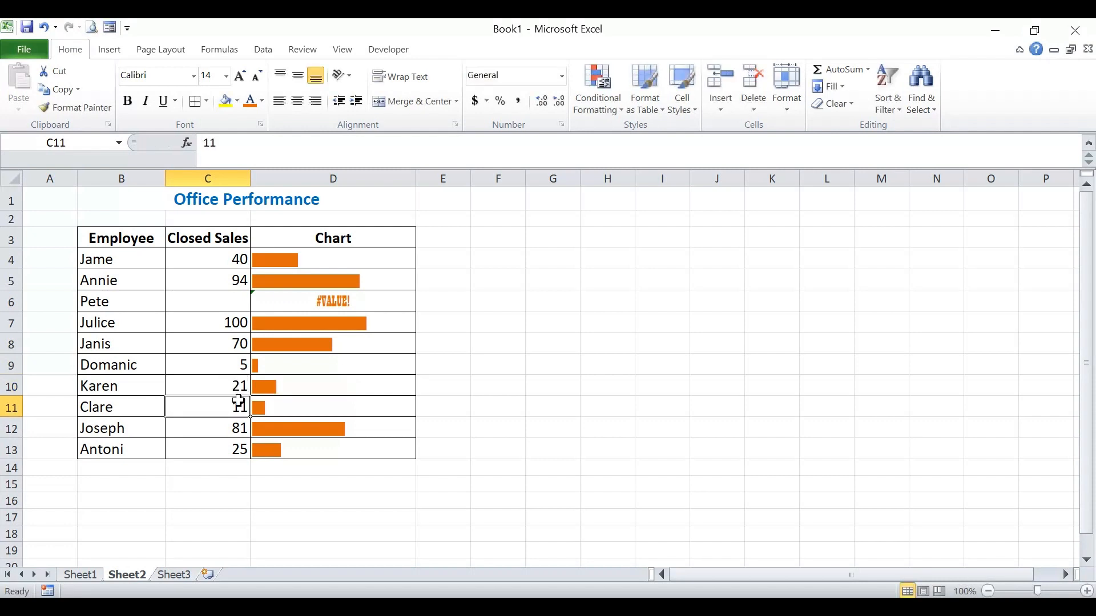
{"action": "mouse_move", "coordinate": [237, 407]}
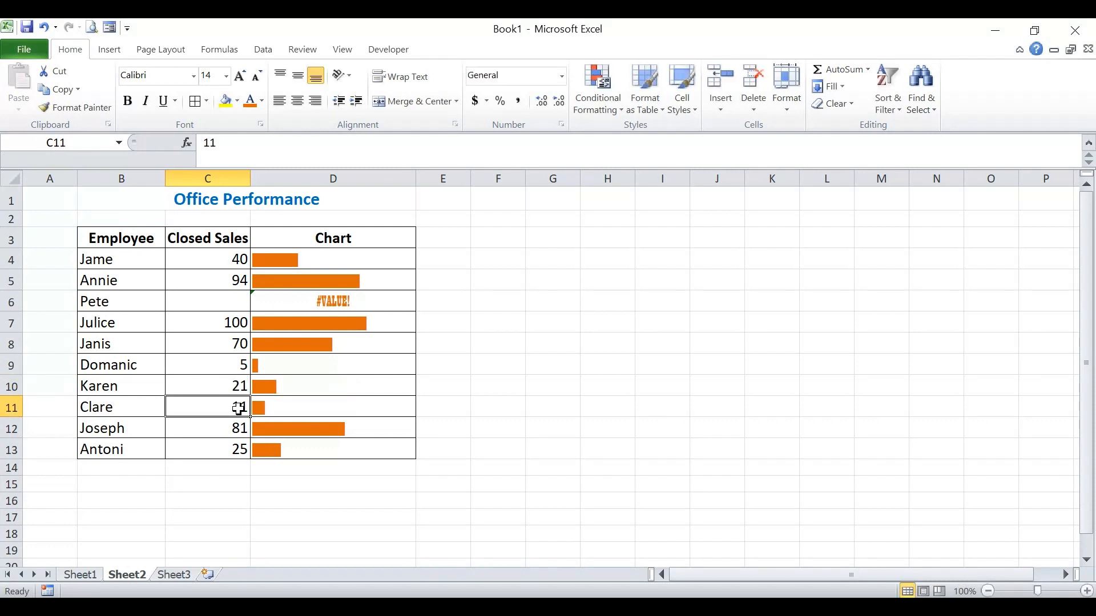
{"action": "type", "text": "1"}
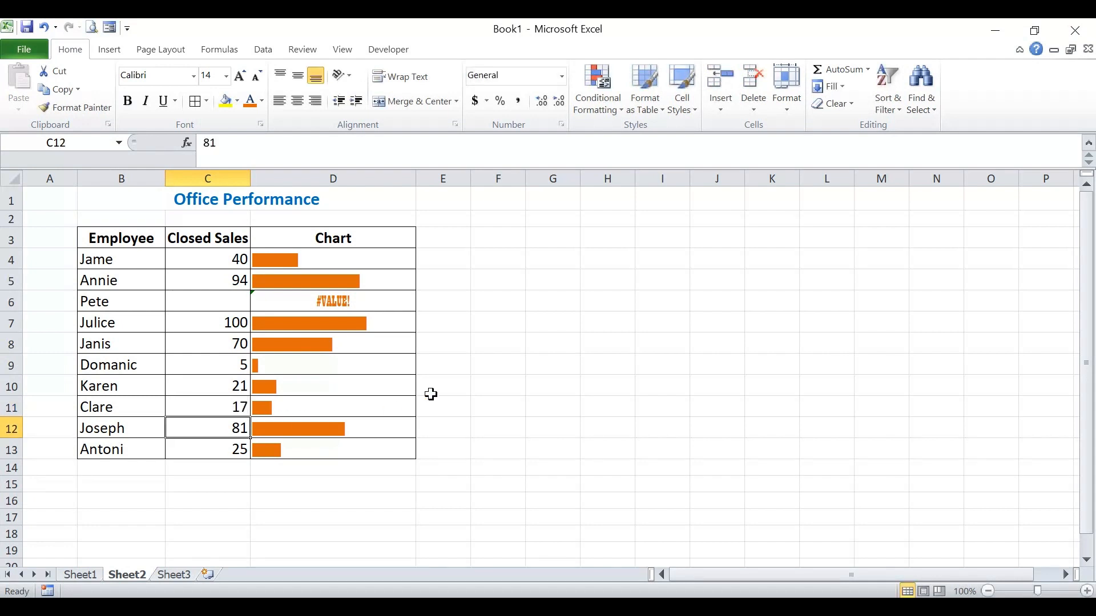
{"action": "left_click", "coordinate": [206, 364]}
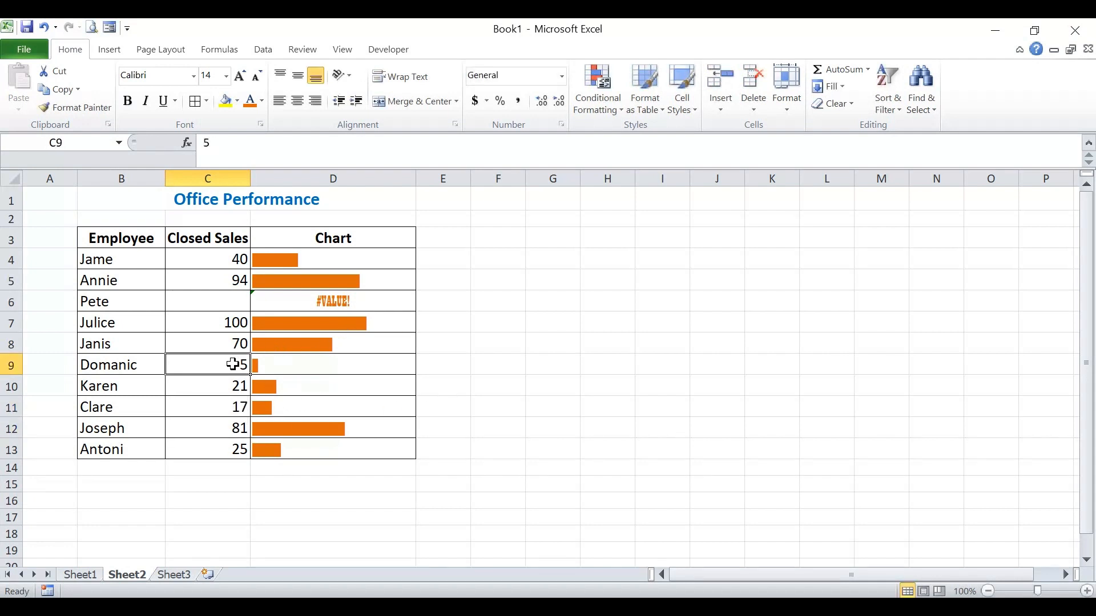
{"action": "type", "text": "1"}
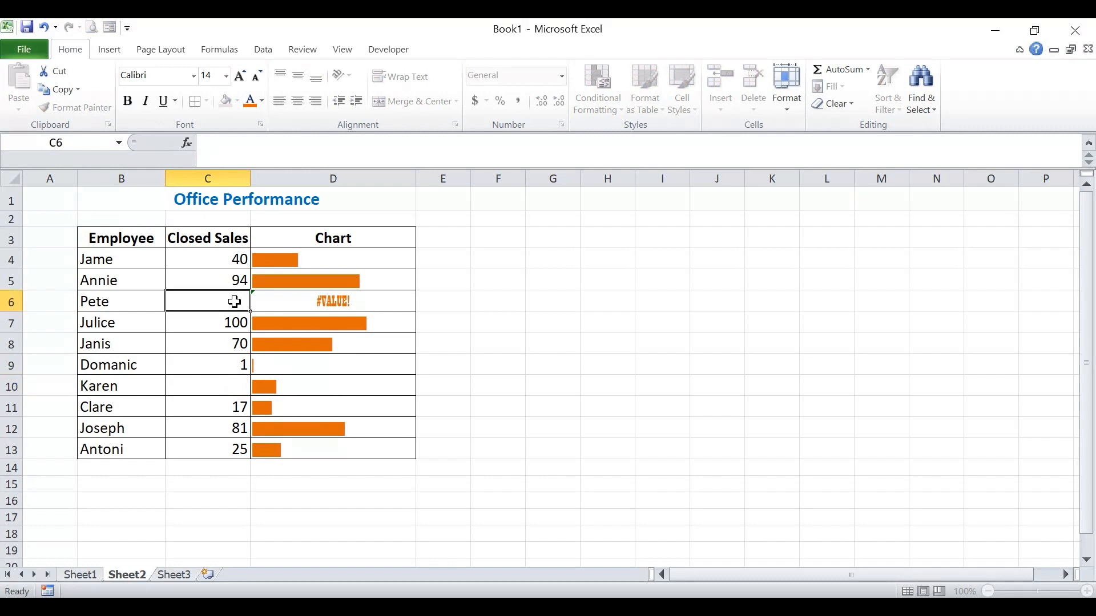
{"action": "type", "text": "33"}
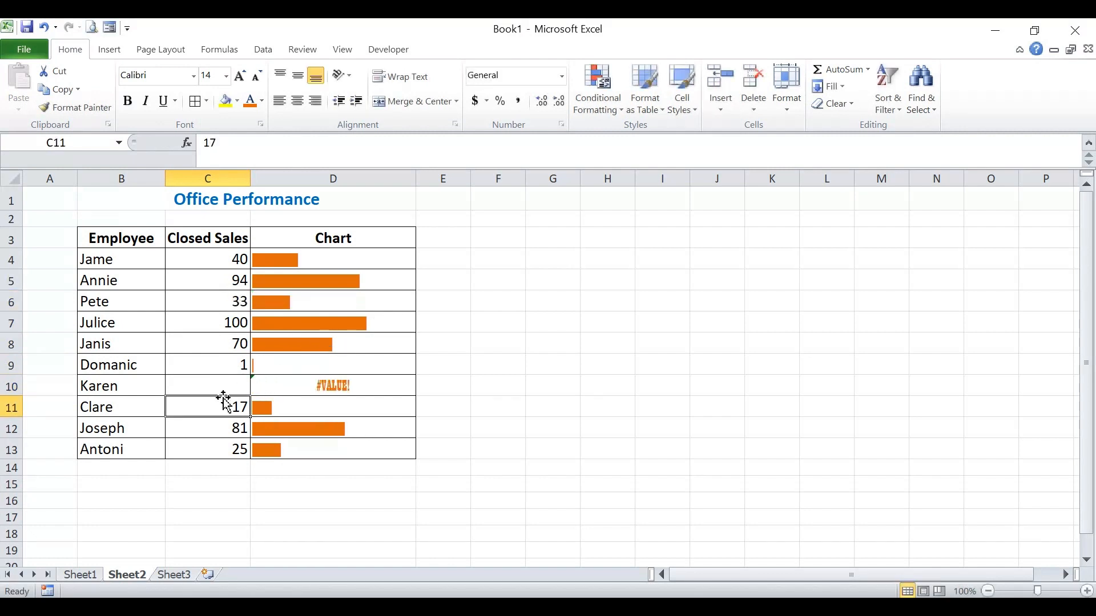
{"action": "left_click", "coordinate": [207, 384]}
{"action": "type", "text": "45"}
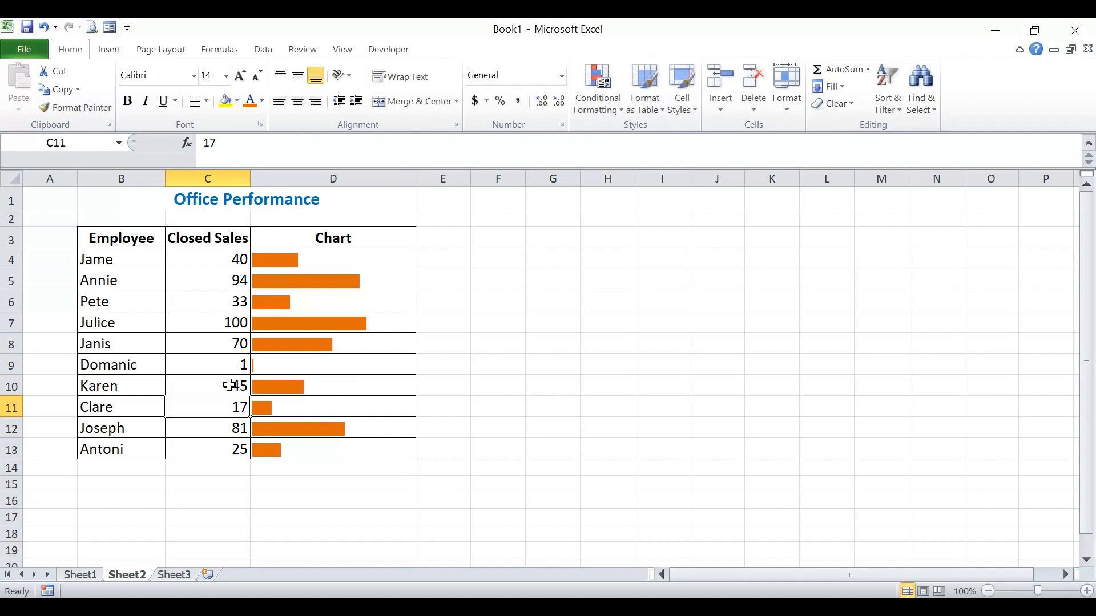
{"action": "mouse_move", "coordinate": [343, 430]}
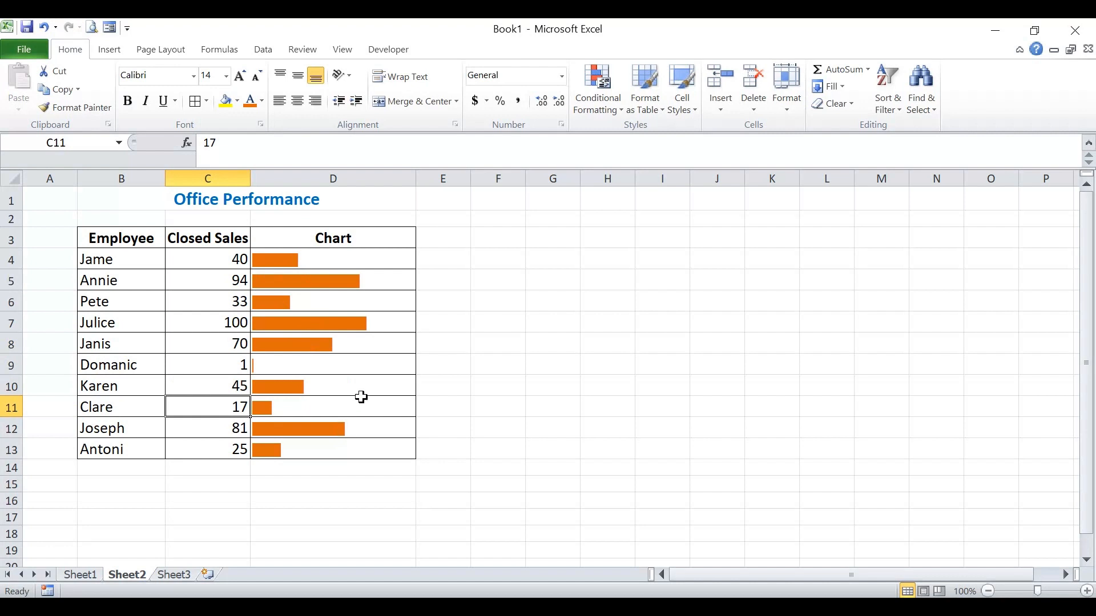
{"action": "mouse_move", "coordinate": [288, 256]}
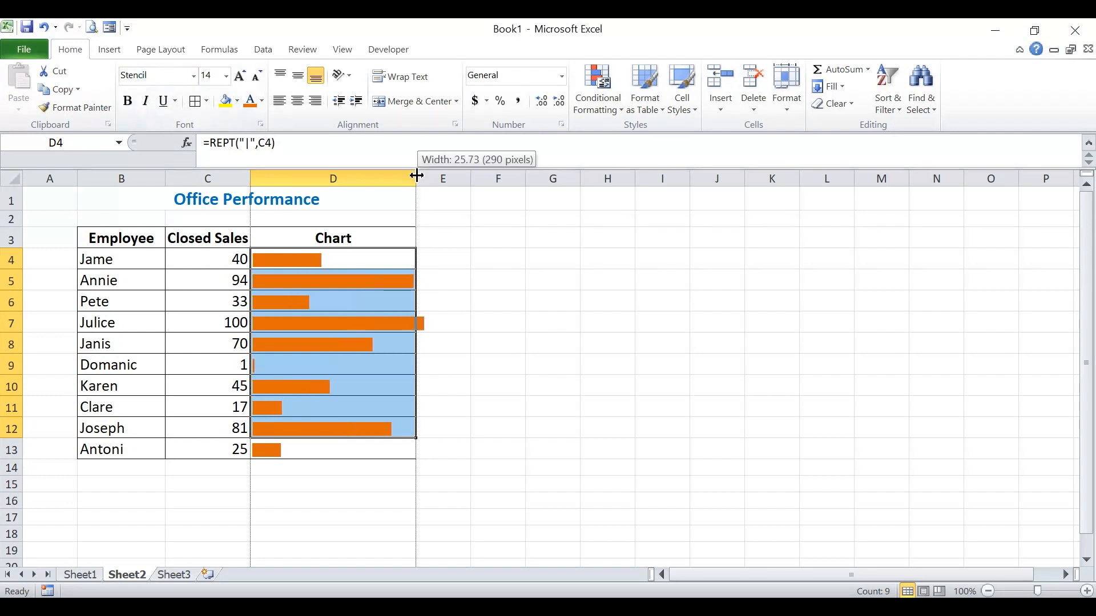
Widen column D so Julice's full 100 bar fits, then check Annie's bar formula.
{"action": "left_click_drag", "start_coordinate": [416, 175], "coordinate": [432, 176]}
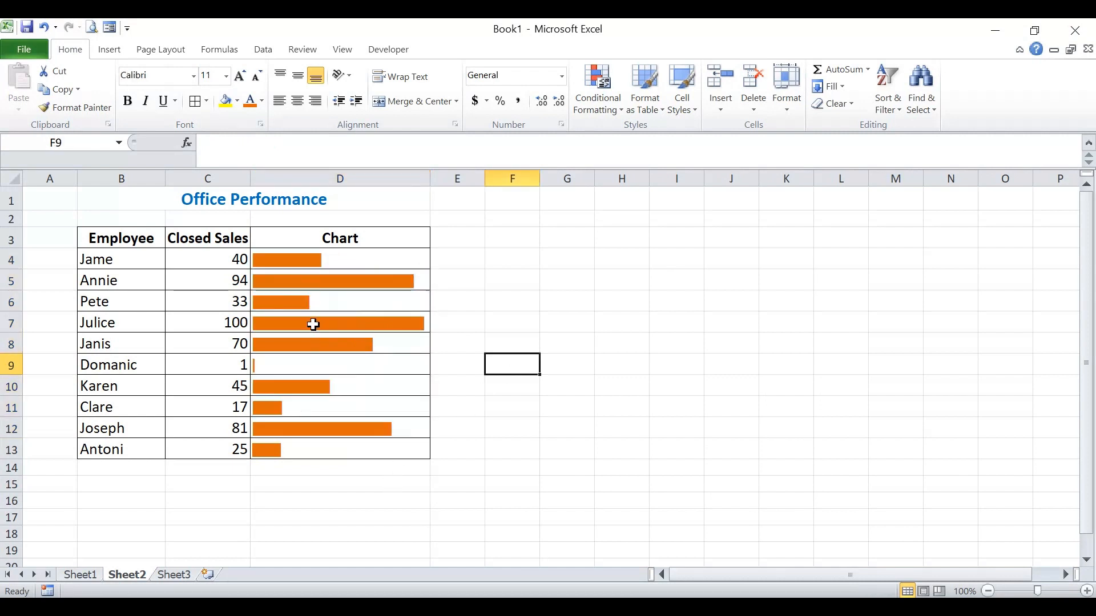
{"action": "left_click", "coordinate": [340, 281]}
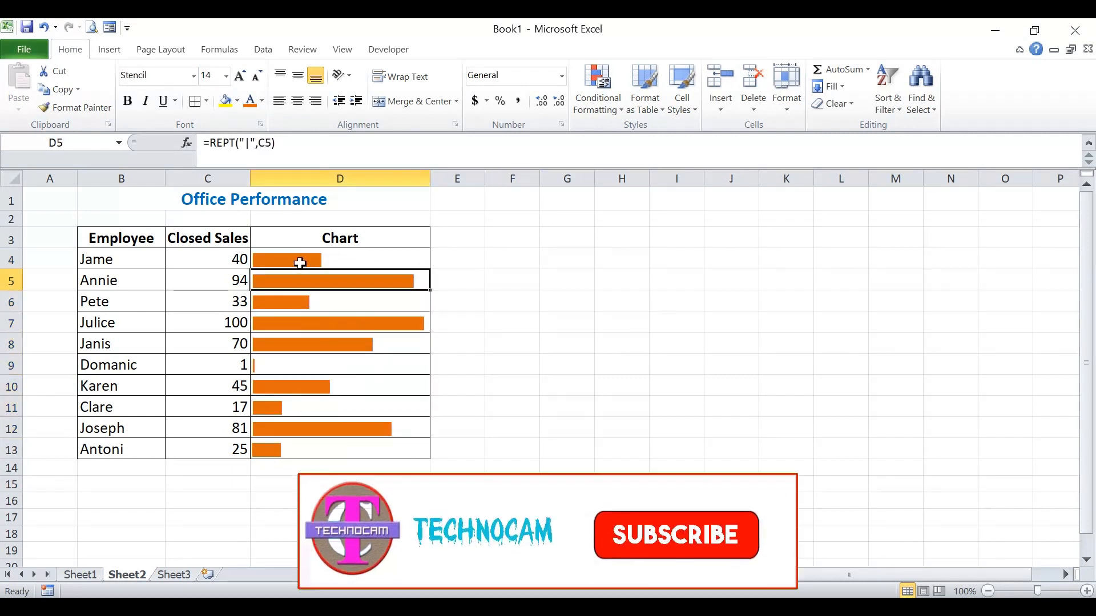